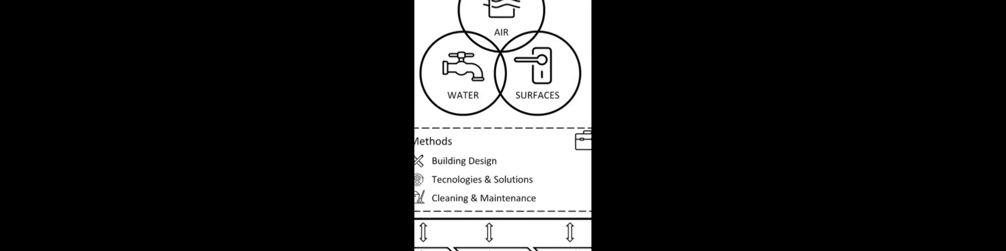
scroll(down, 3)
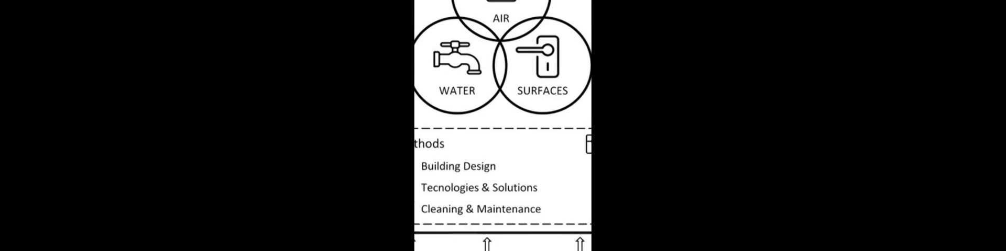